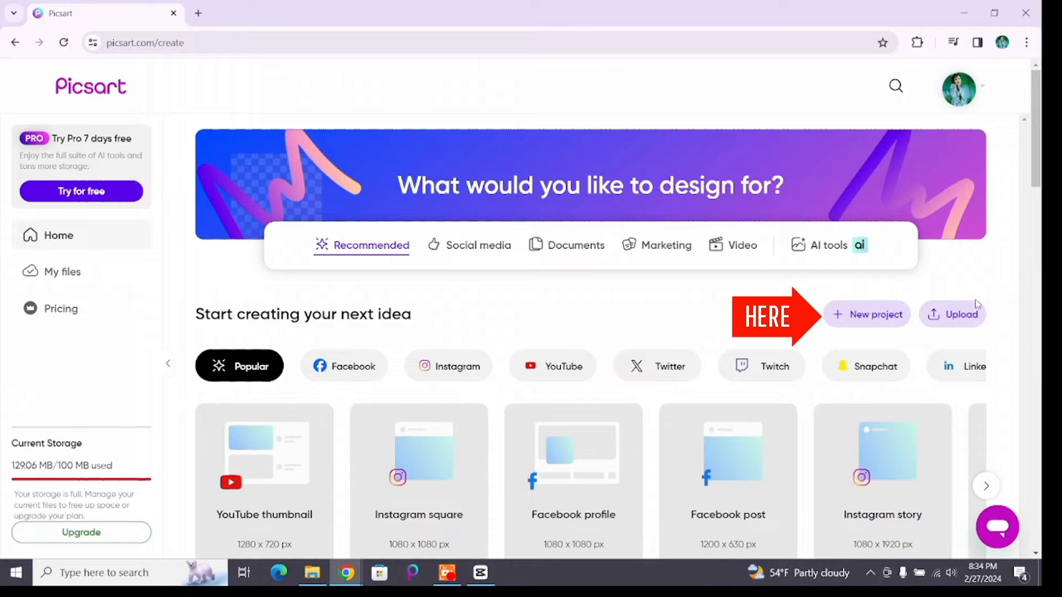
Step: Create a new project on a blank 1080 × 1080 px canvas
click(873, 314)
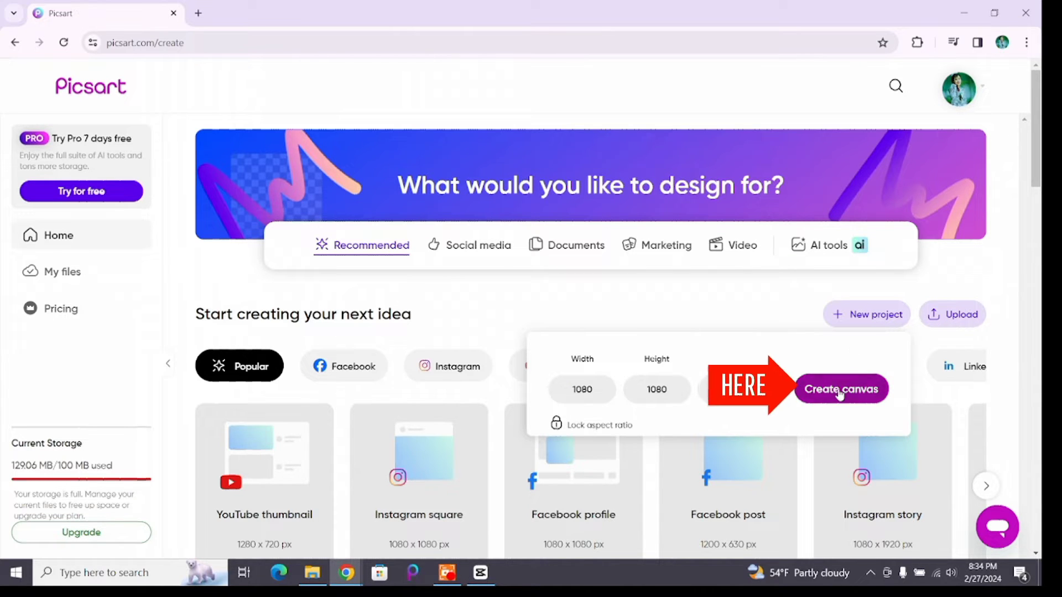
click(841, 388)
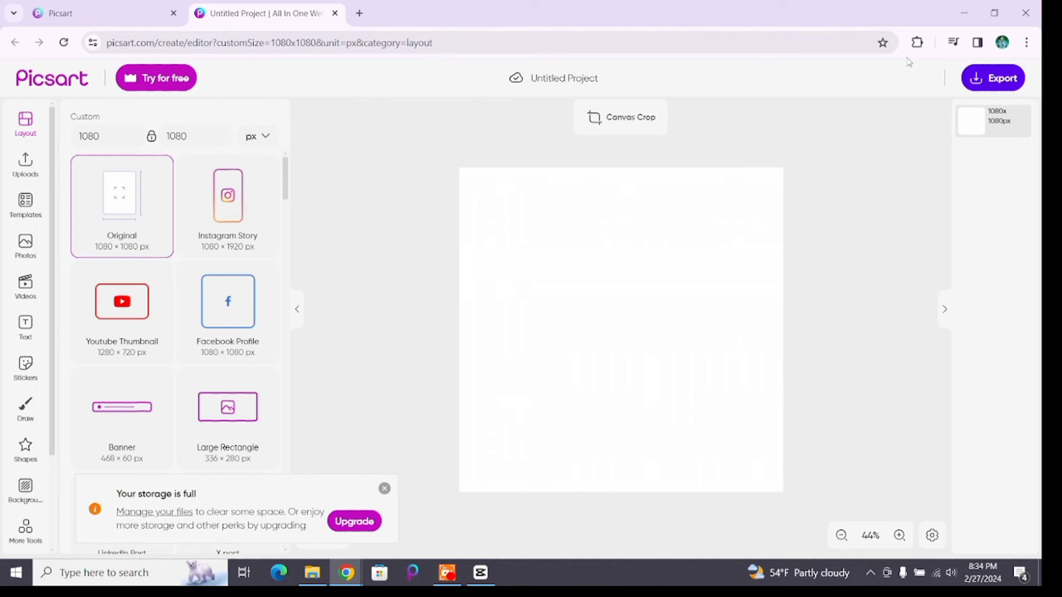
Step: Set the pastel cloud stock photo as the background and add a purple circle shape
click(26, 245)
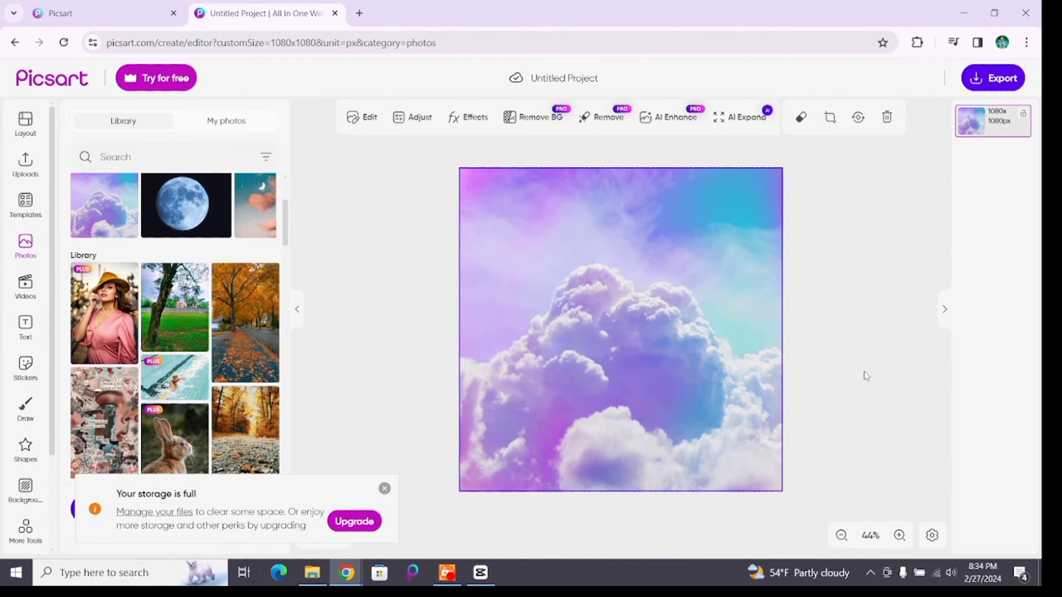
scroll(down, 3)
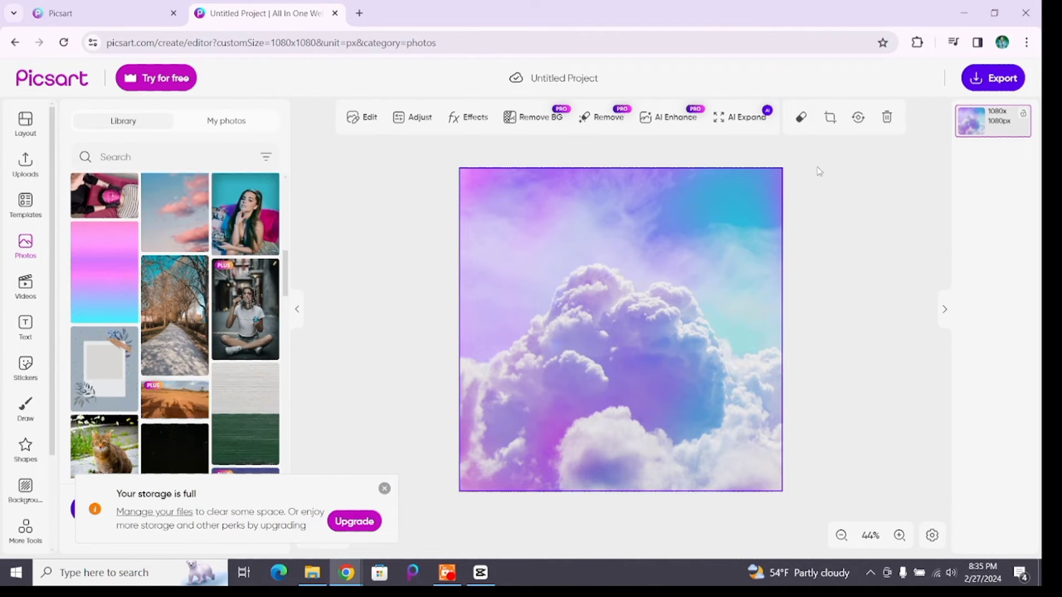
scroll(down, 3)
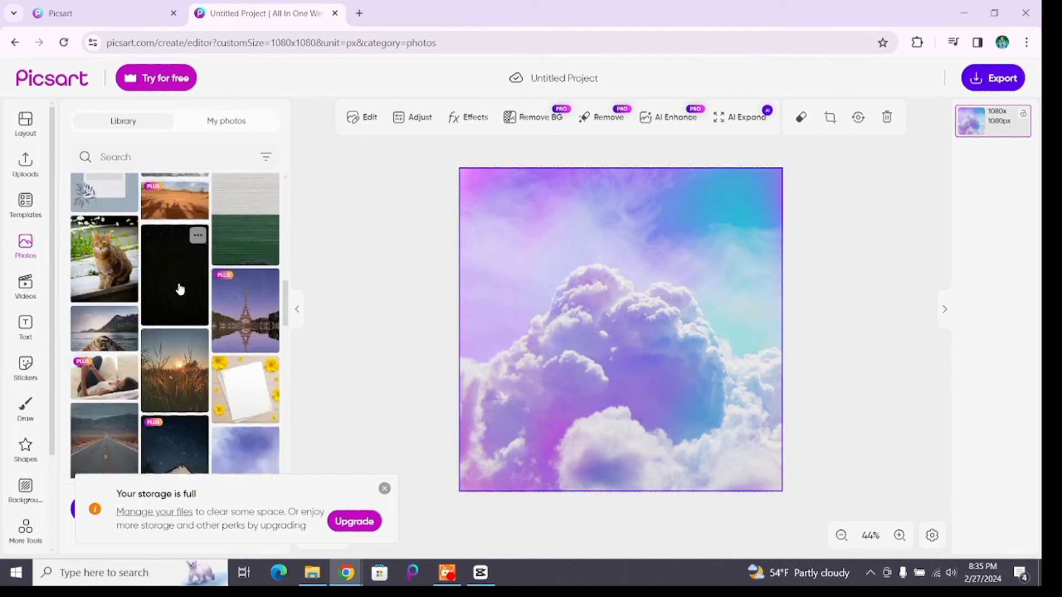
scroll(down, 3)
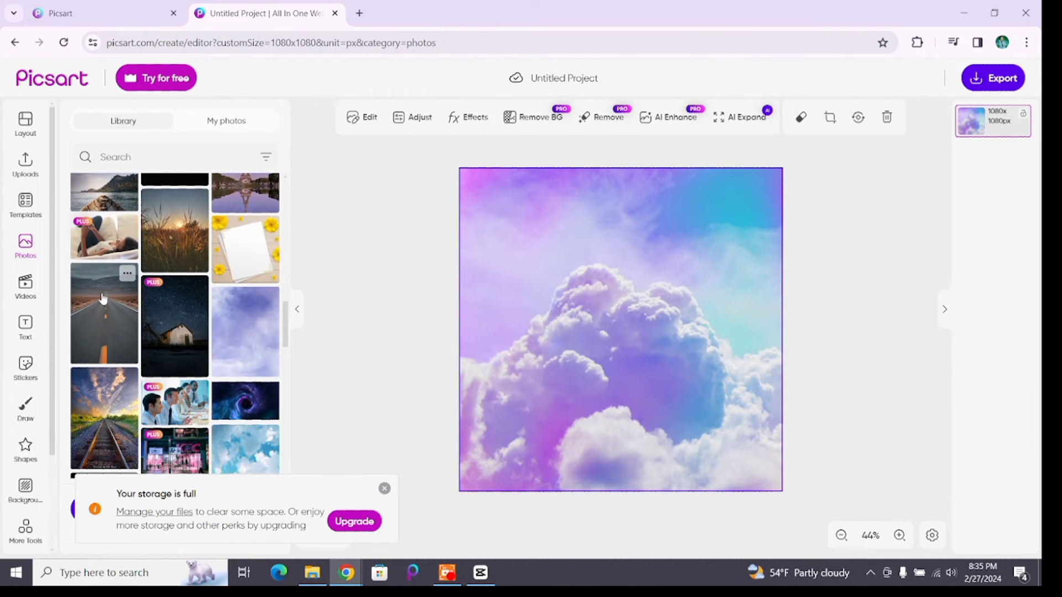
click(25, 450)
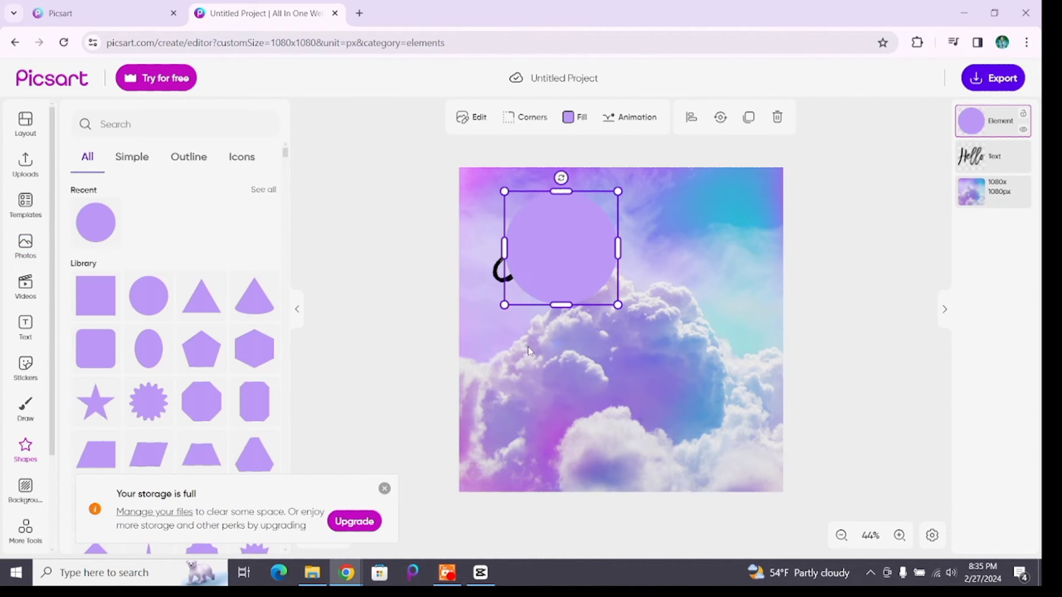
mouse_move(628, 371)
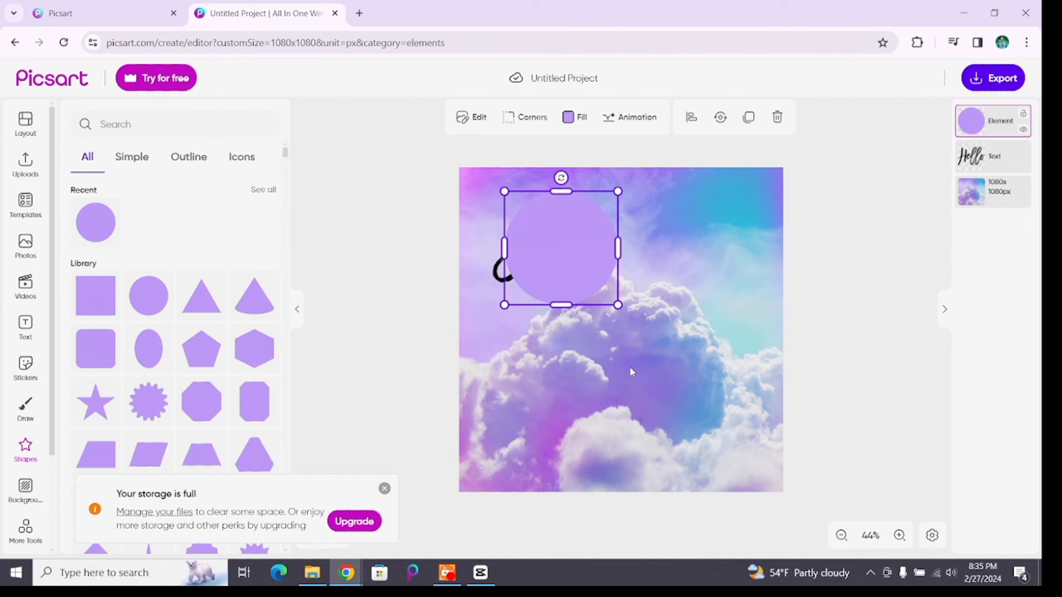
mouse_move(664, 380)
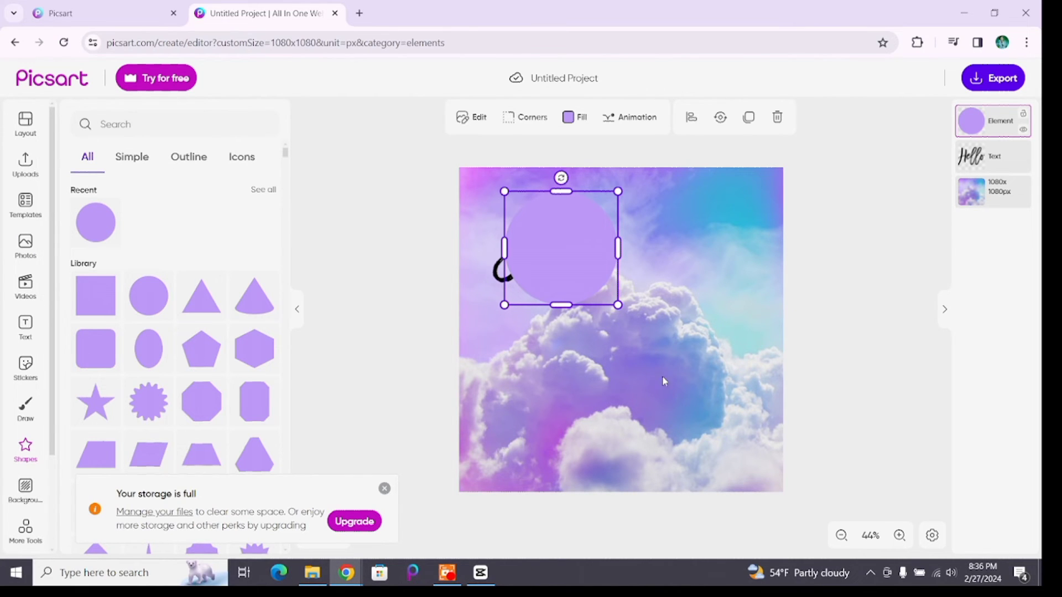
Step: Move the 'Hello' text layer above the circle Element layer in the layers panel
click(992, 155)
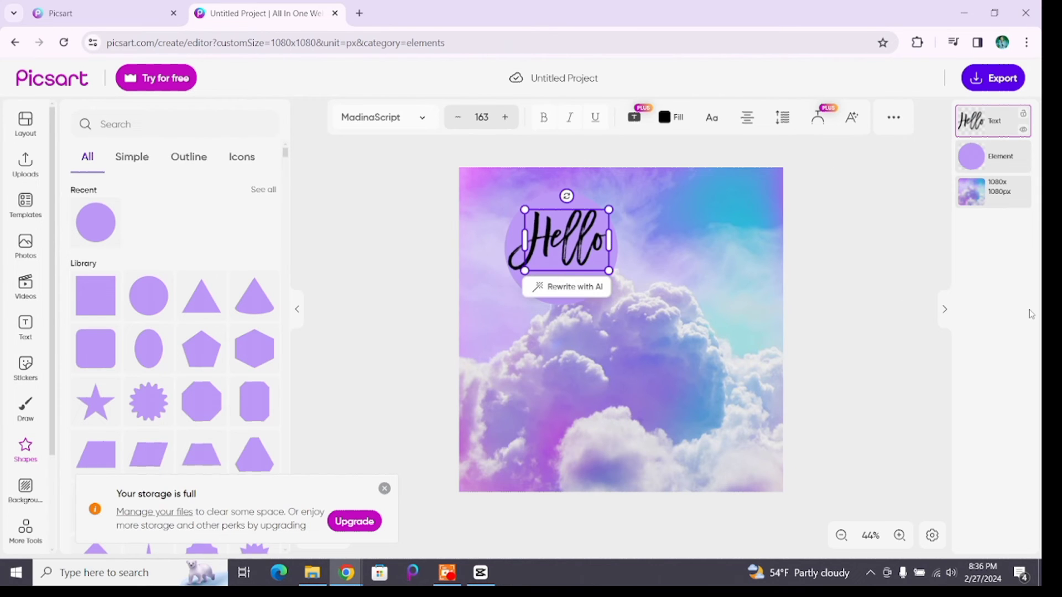
mouse_move(687, 380)
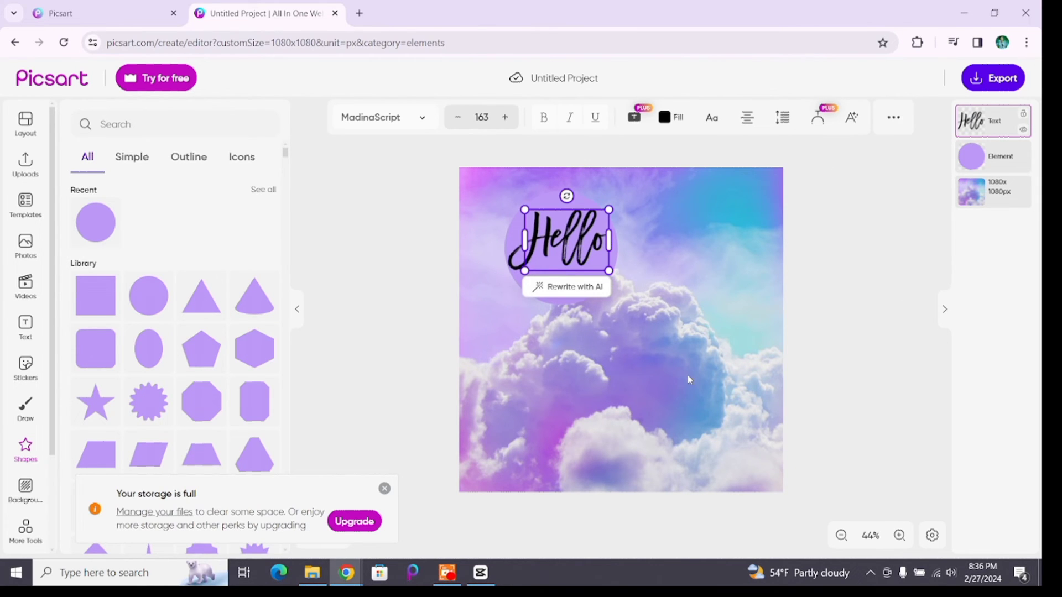